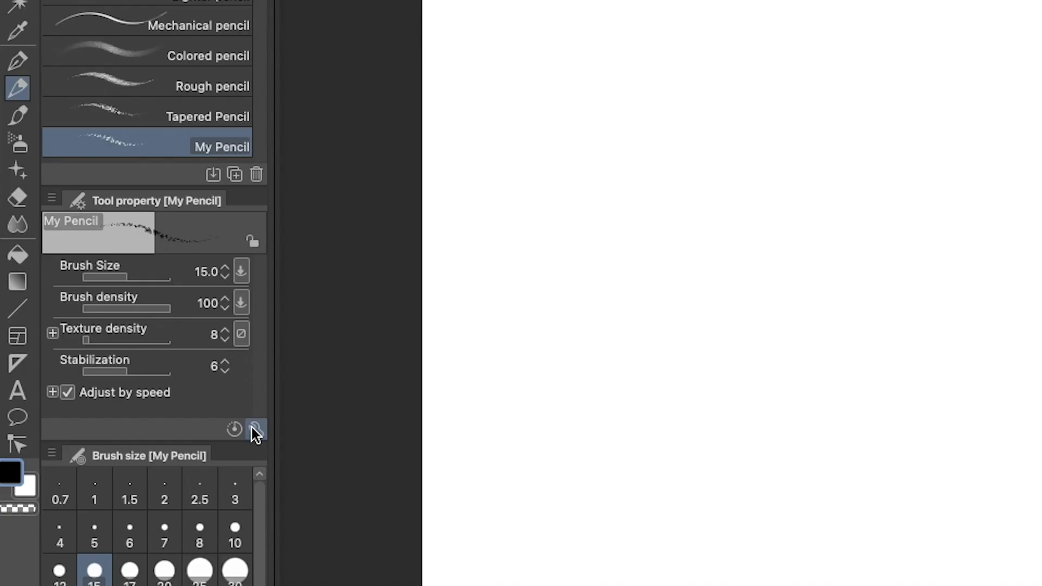
Step: Open Sub Tool Detail for the My Pencil brush via the wrench icon
{"action": "left_click", "coordinate": [255, 429]}
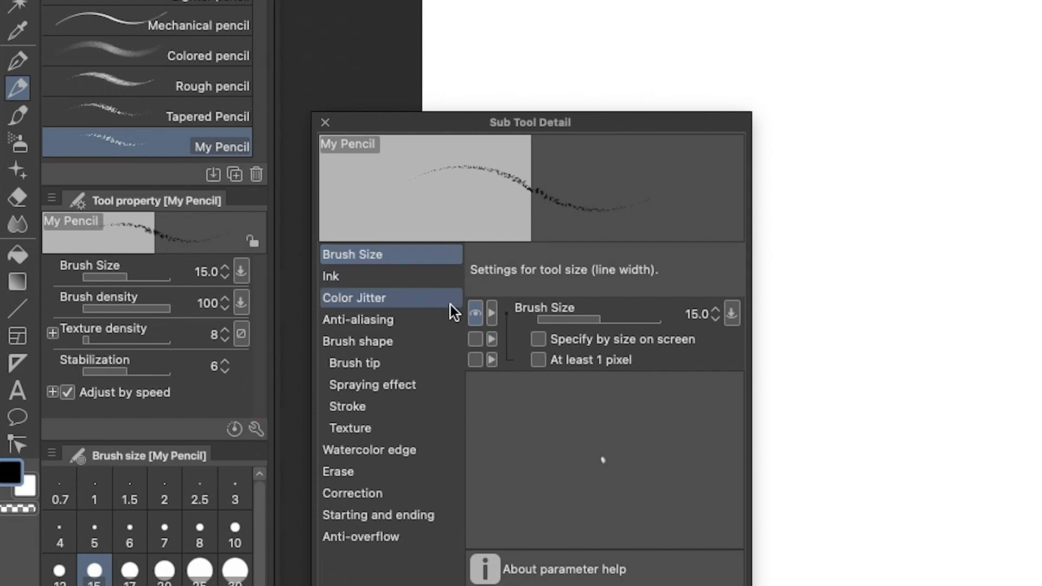
{"action": "mouse_move", "coordinate": [565, 471]}
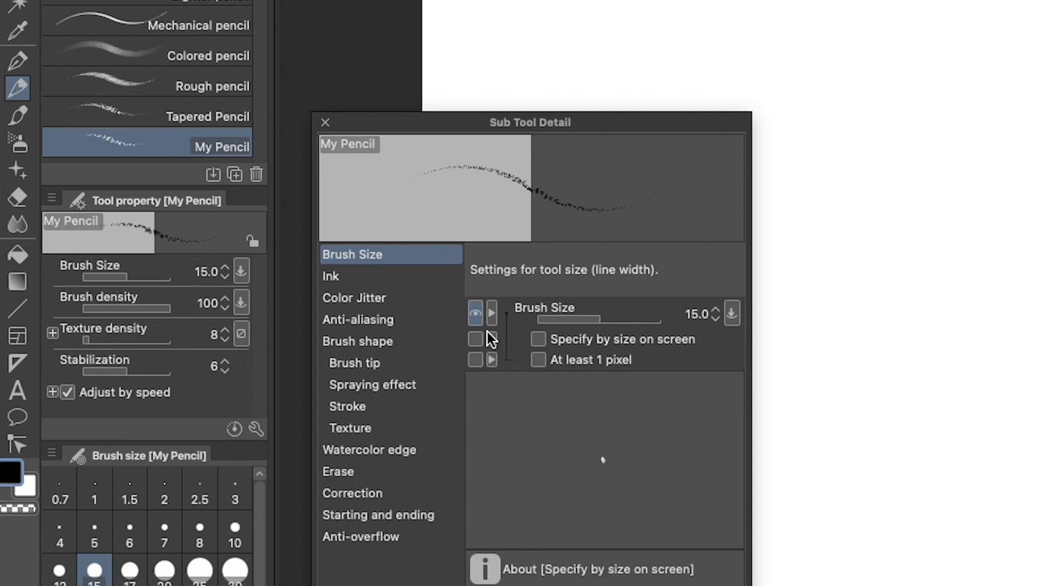
{"action": "mouse_move", "coordinate": [484, 328]}
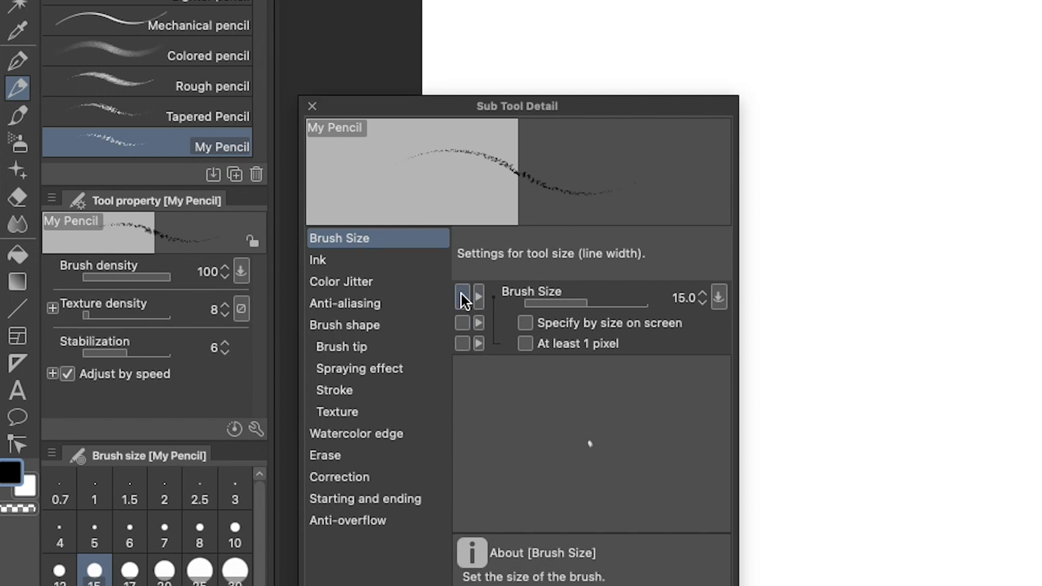
Step: Show Brush Size in the Tool property palette and raise it from 15 to 25
{"action": "left_click", "coordinate": [462, 296]}
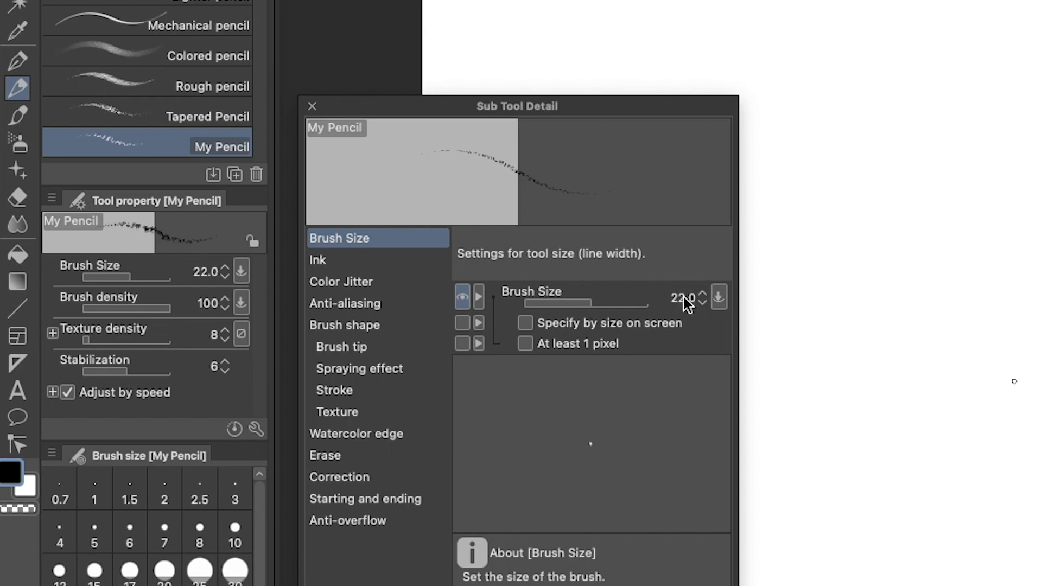
{"action": "left_click", "coordinate": [702, 293]}
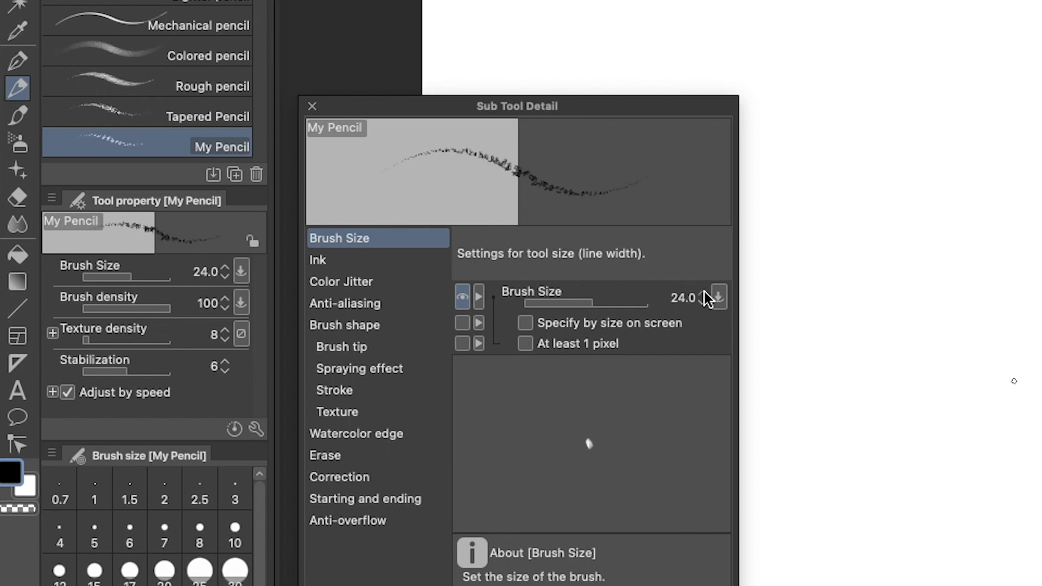
{"action": "left_click", "coordinate": [717, 294]}
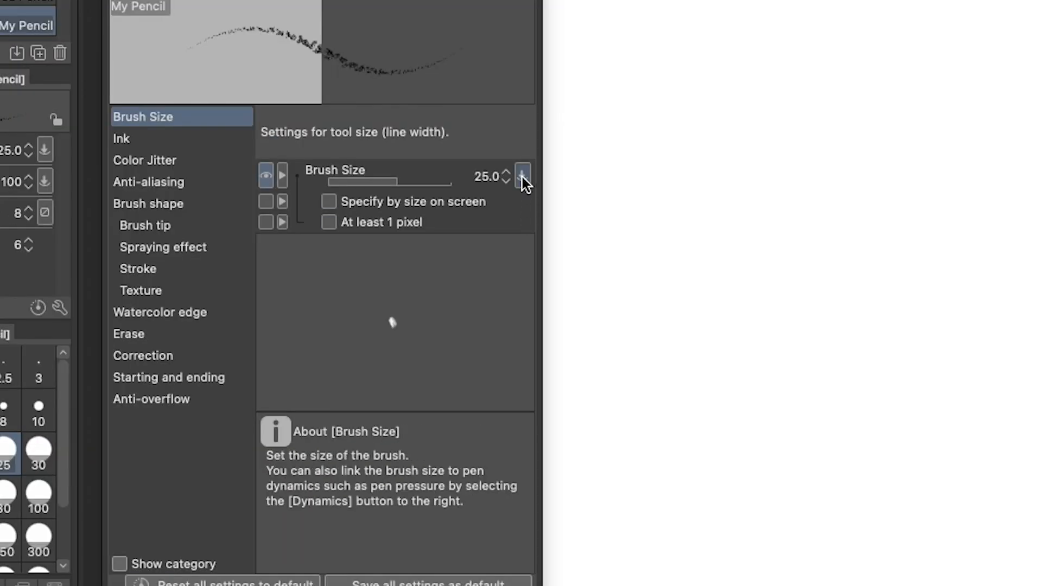
Step: Link brush size to pen pressure with minimum 30, then reopen its dynamics popup
{"action": "left_click", "coordinate": [522, 175]}
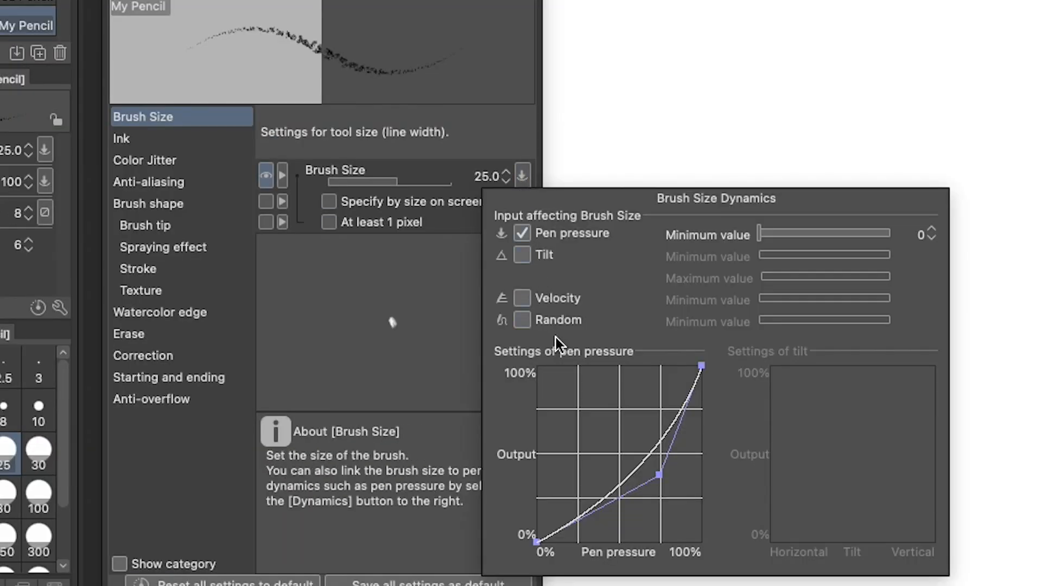
{"action": "mouse_move", "coordinate": [897, 256]}
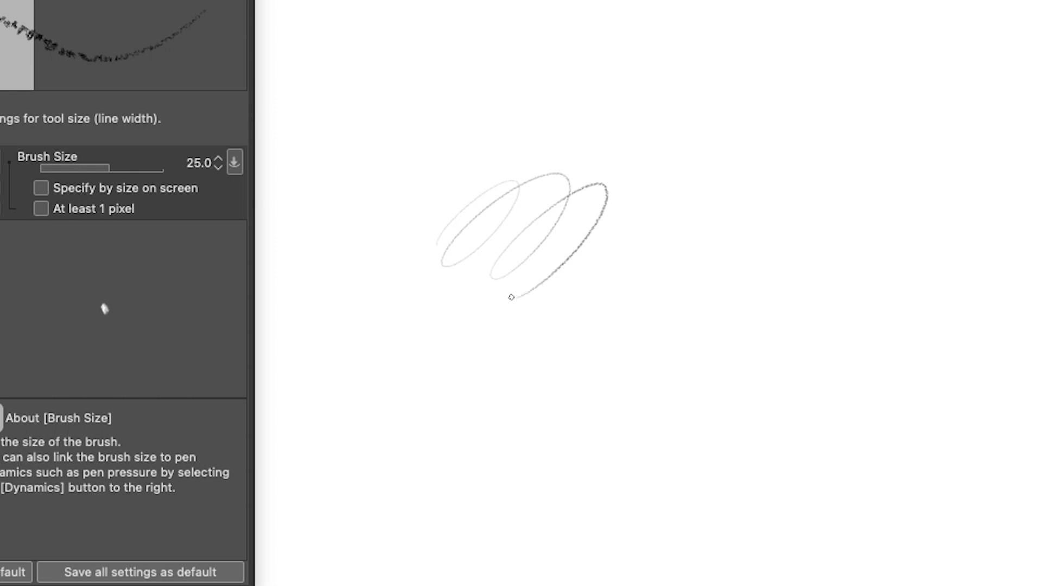
{"action": "left_click", "coordinate": [233, 162]}
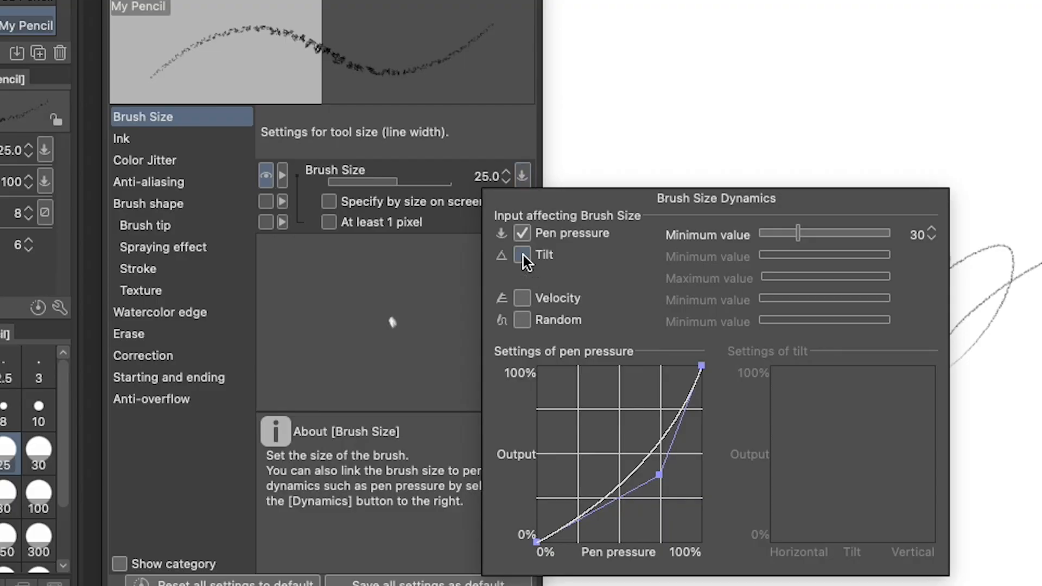
Step: Enable Tilt for brush size dynamics with minimum 100 and maximum 500
{"action": "left_click", "coordinate": [521, 254]}
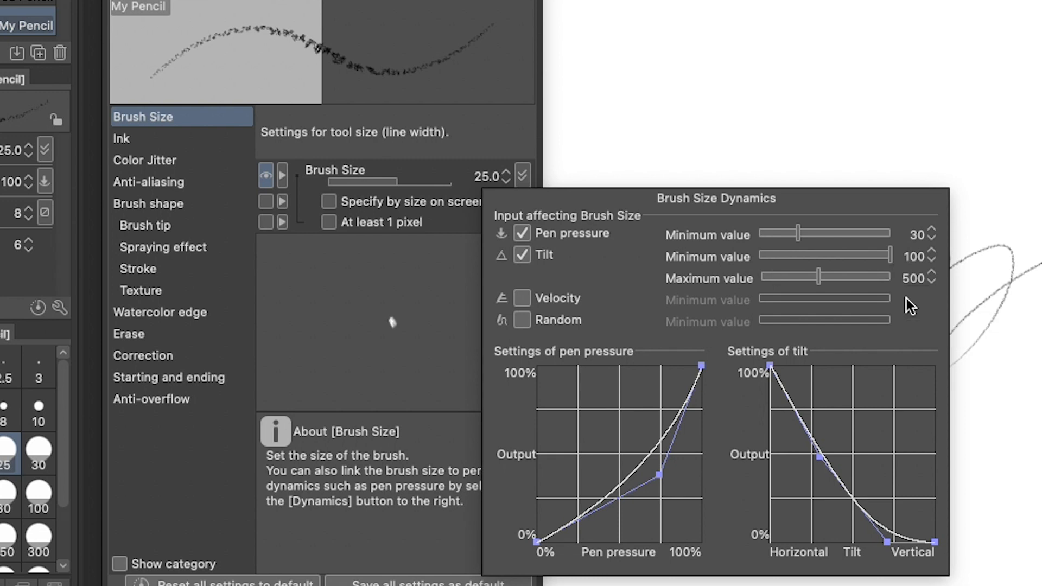
{"action": "mouse_move", "coordinate": [1004, 497]}
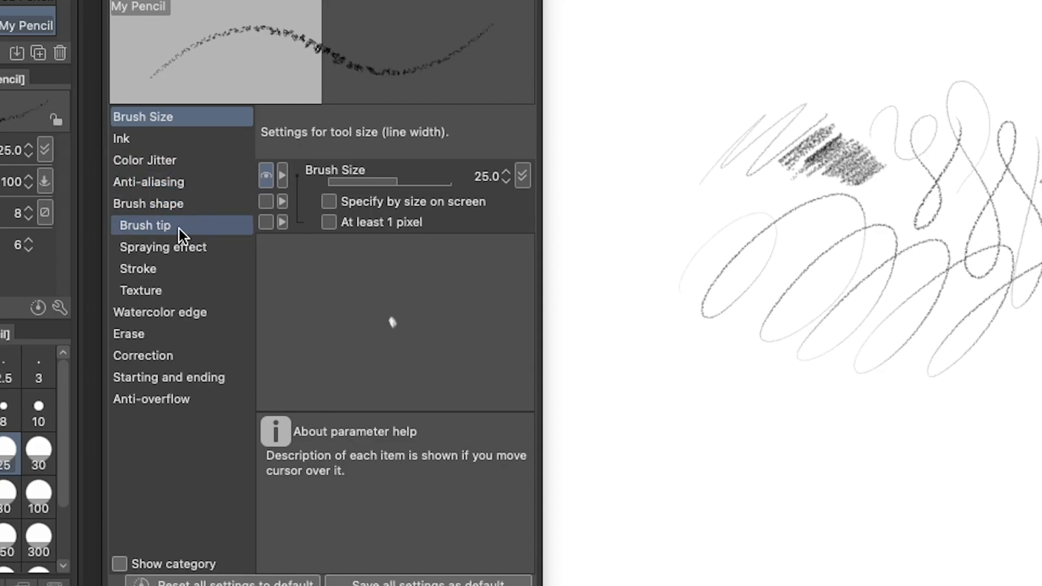
Step: Make brush density follow pen pressure with minimum 40 in Brush tip settings
{"action": "left_click", "coordinate": [145, 225]}
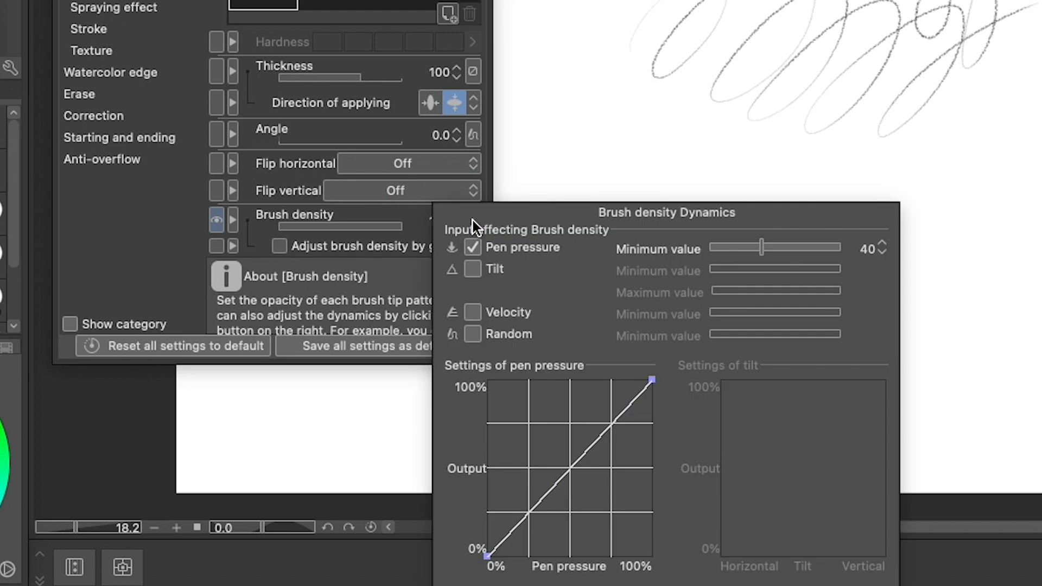
{"action": "left_click", "coordinate": [471, 270]}
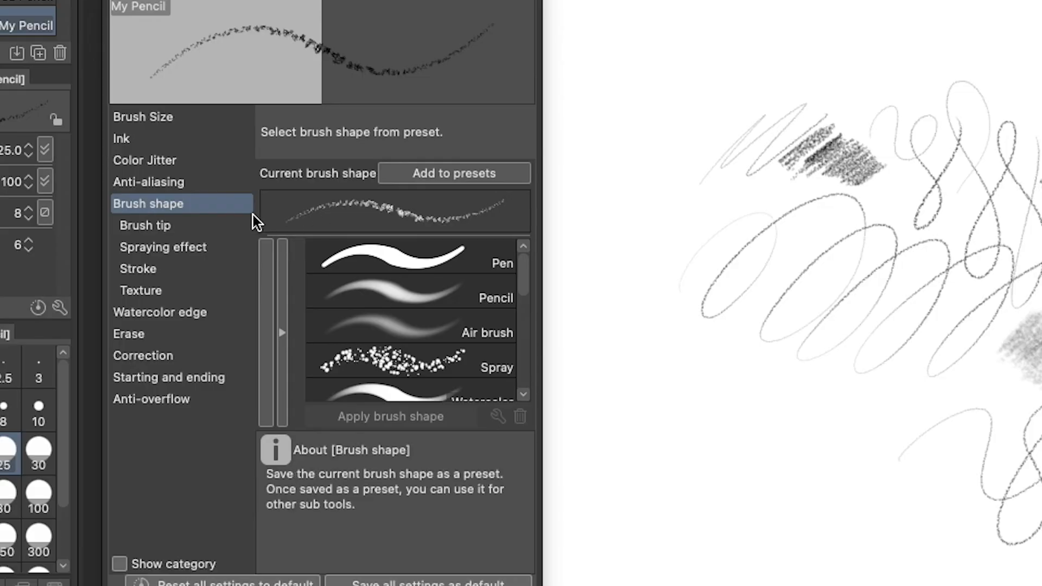
Step: Show the Stroke category with the gap setting of 16
{"action": "left_click", "coordinate": [138, 268]}
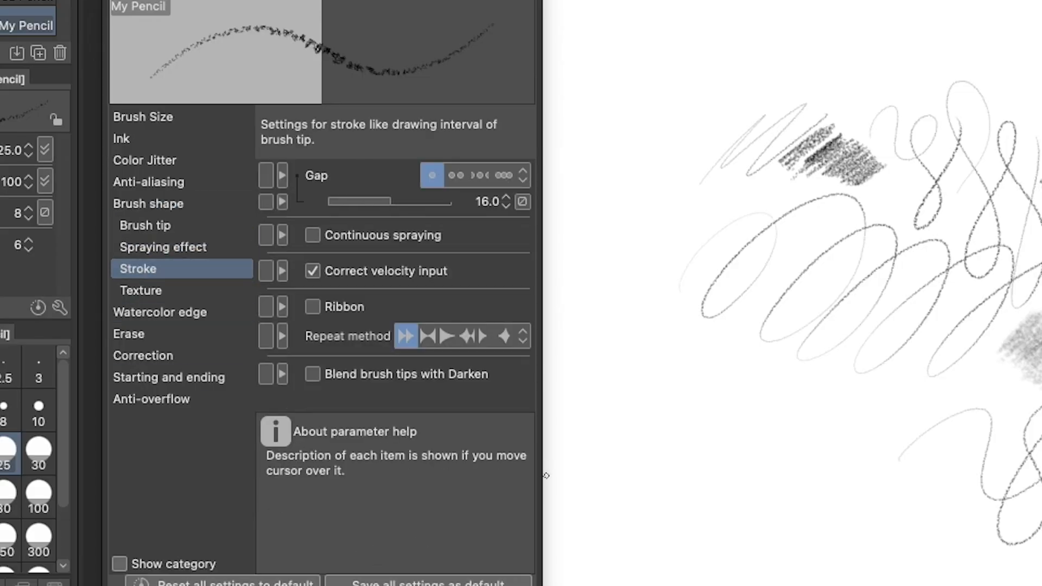
{"action": "mouse_move", "coordinate": [482, 203]}
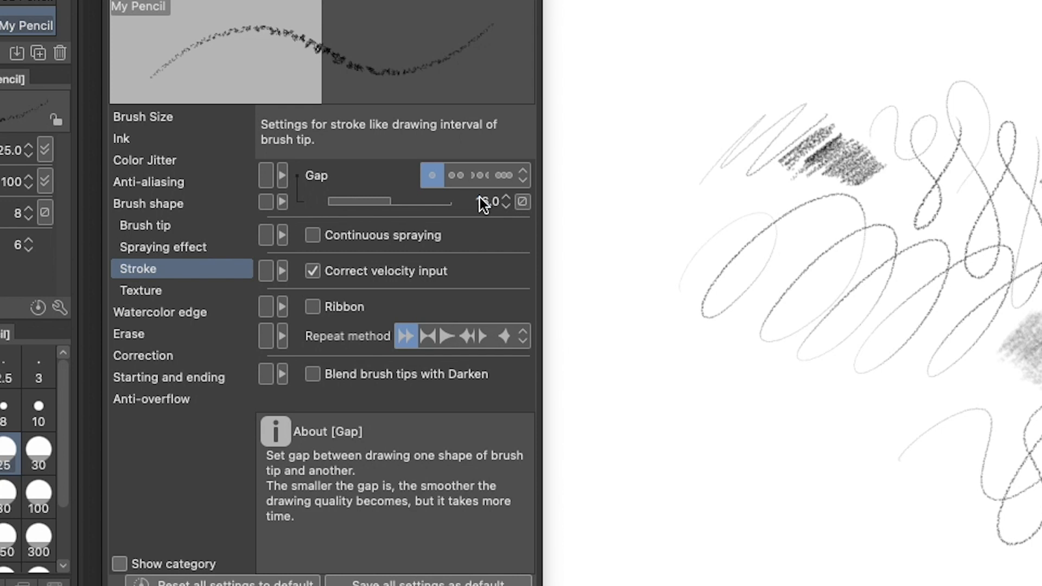